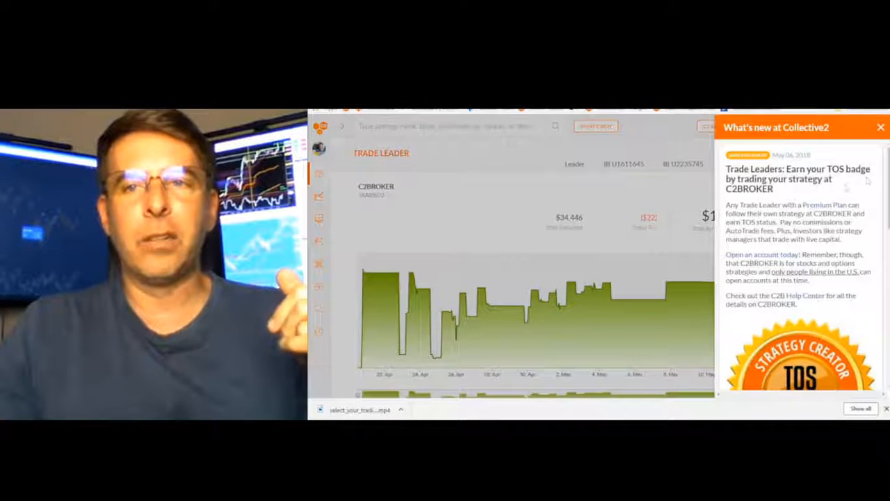
Close the 'What's new at Collective2' panel to reveal the C2BROKER equity chart.
click(881, 127)
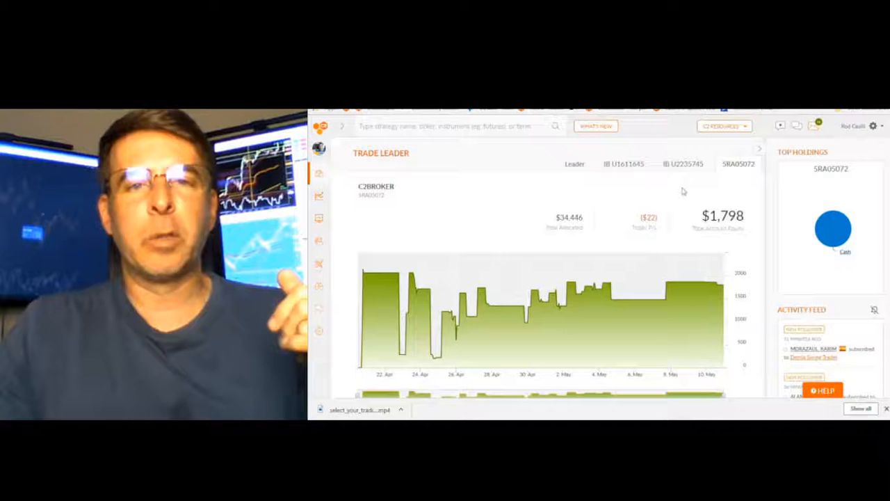